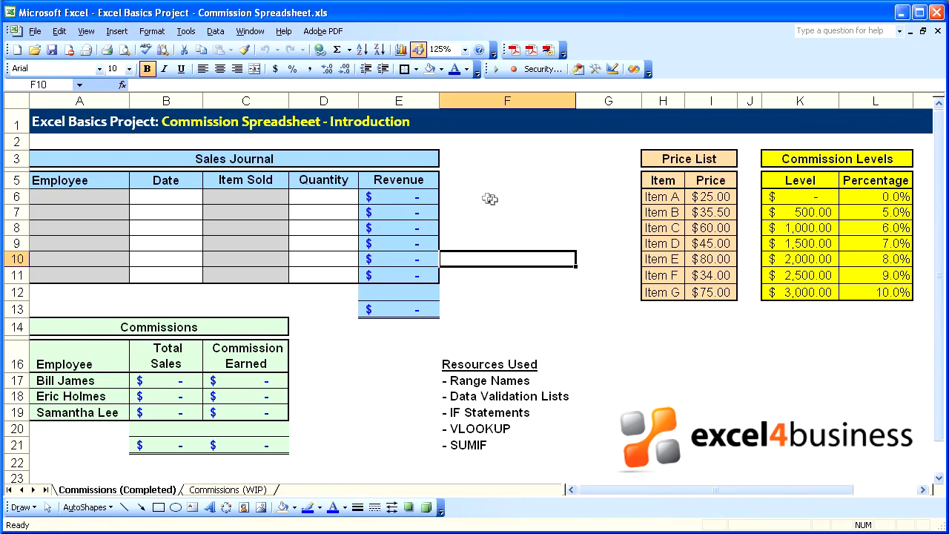
mouse_move(111, 144)
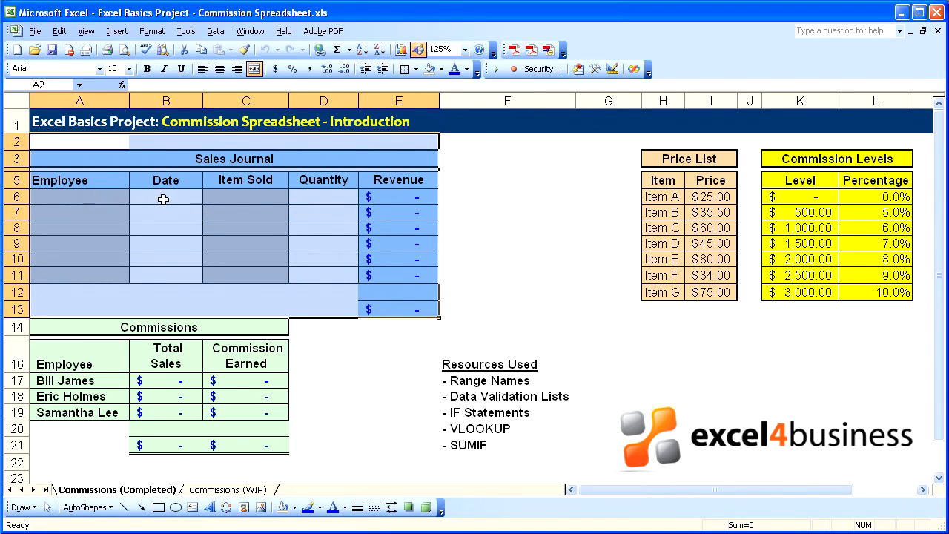
click(246, 196)
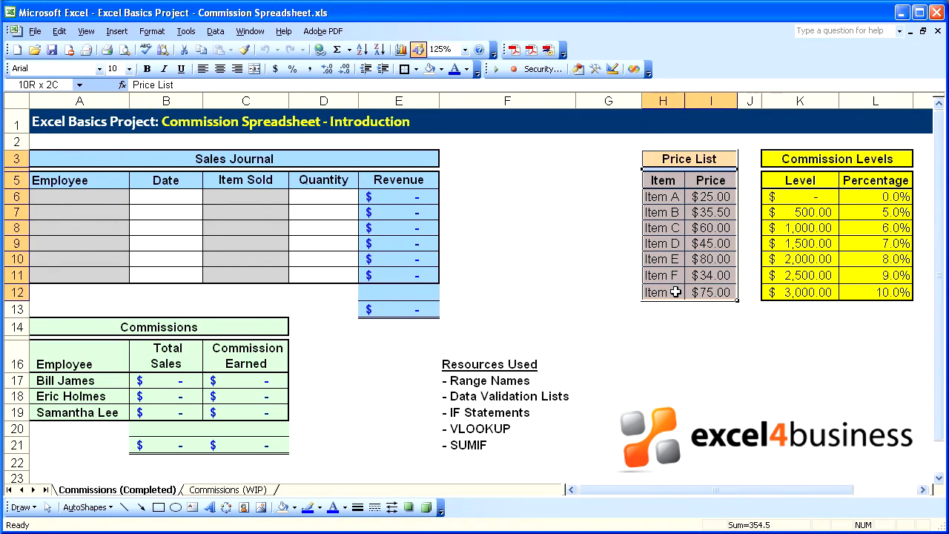
click(671, 245)
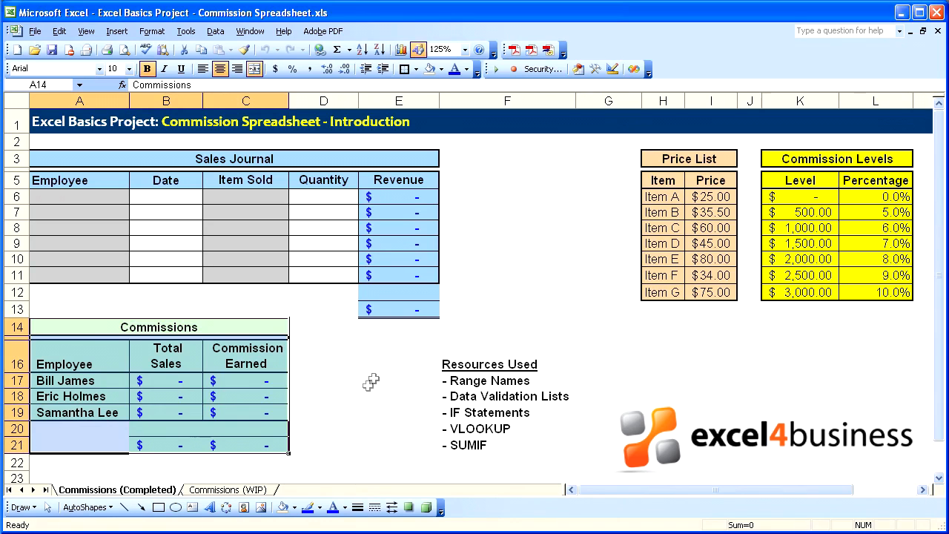
click(80, 196)
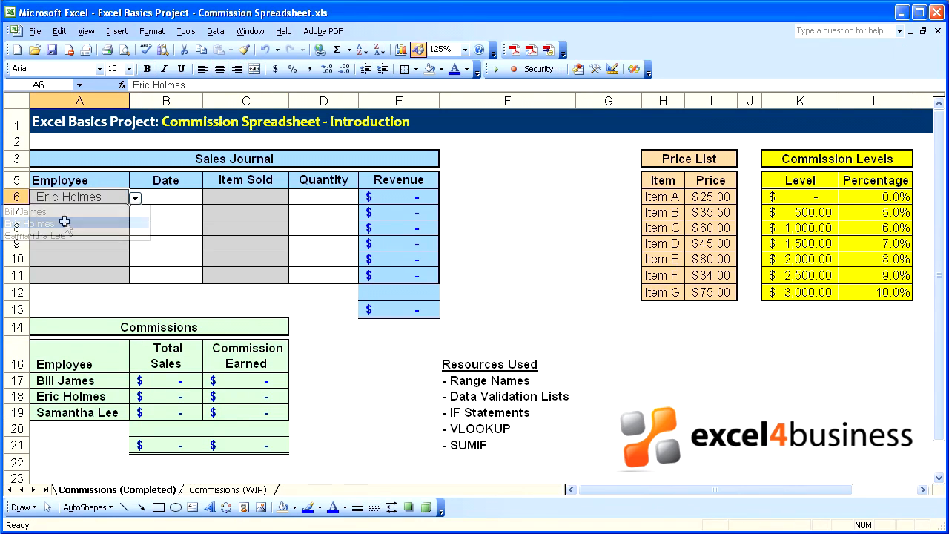
text(1)
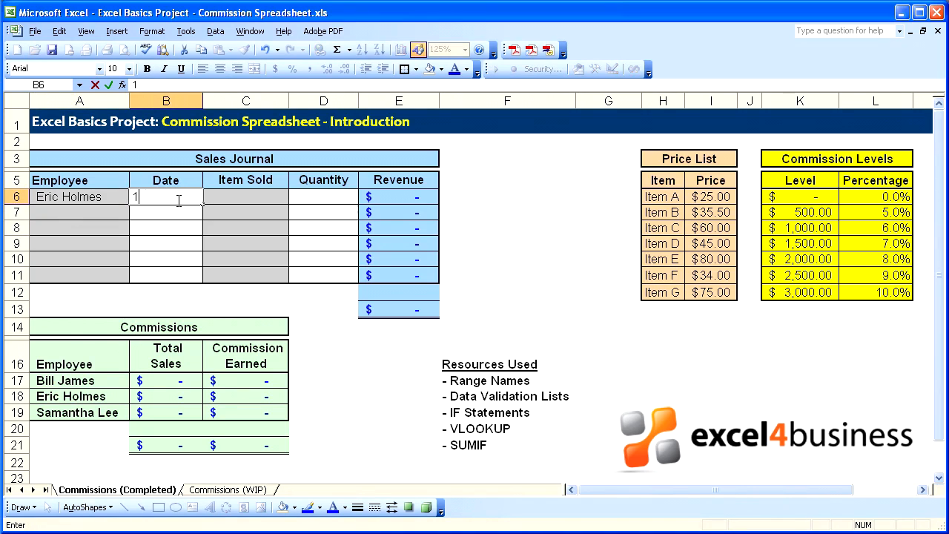
text(11/02/2010)
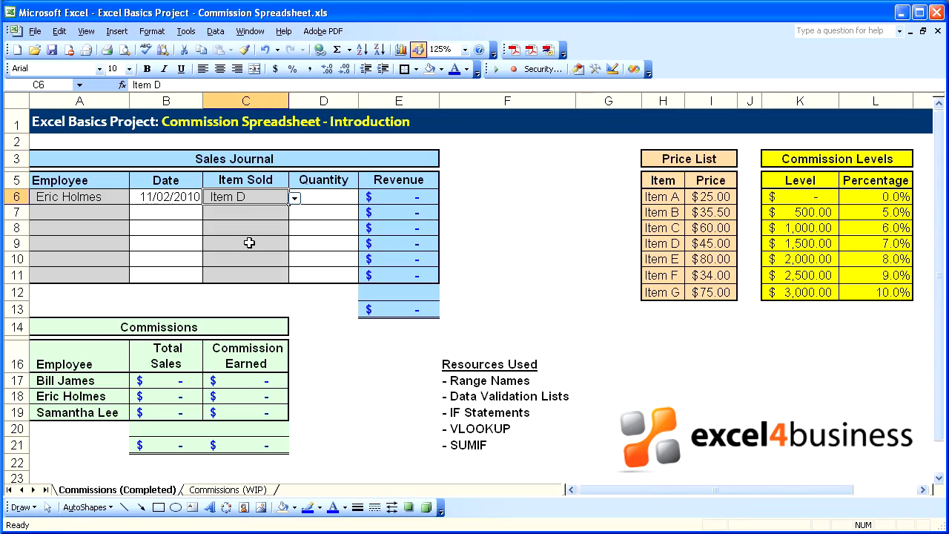
click(323, 196)
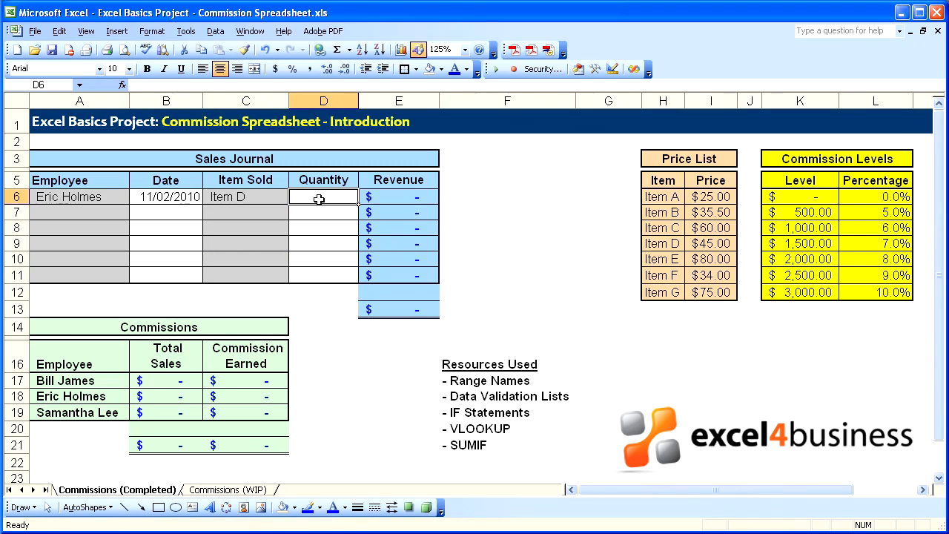
text(100)
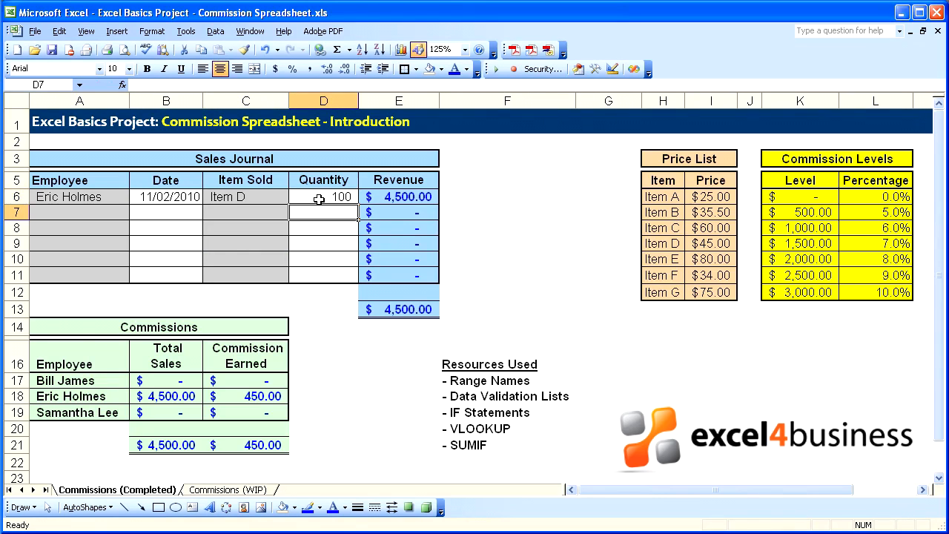
mouse_move(489, 196)
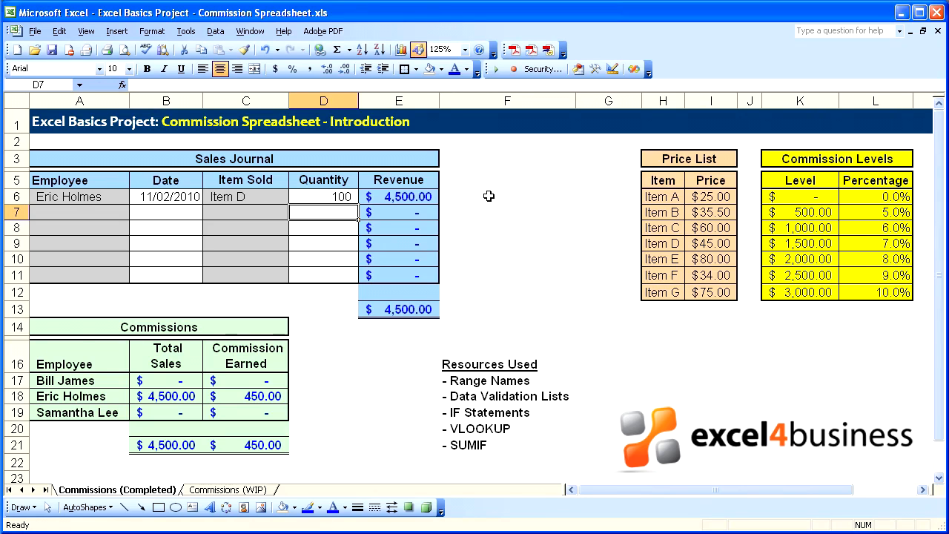
mouse_move(433, 195)
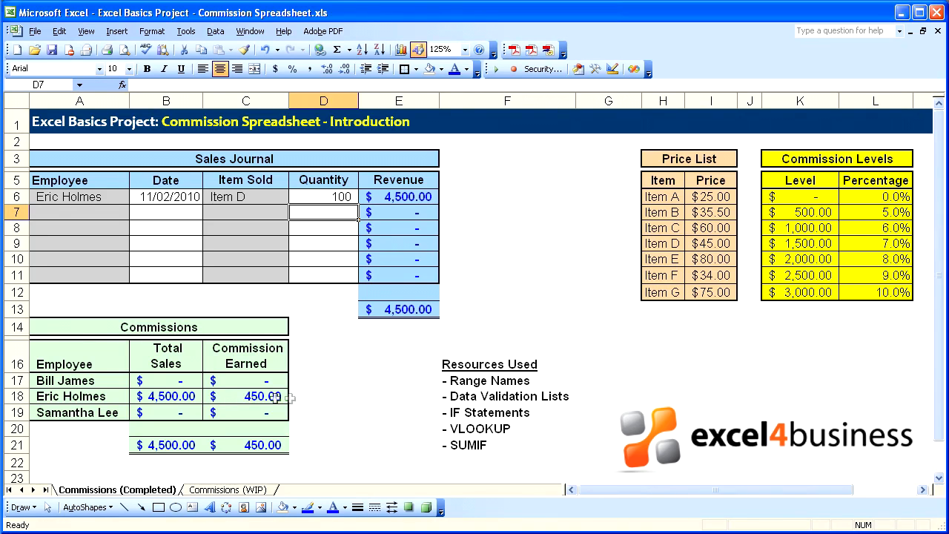
mouse_move(335, 390)
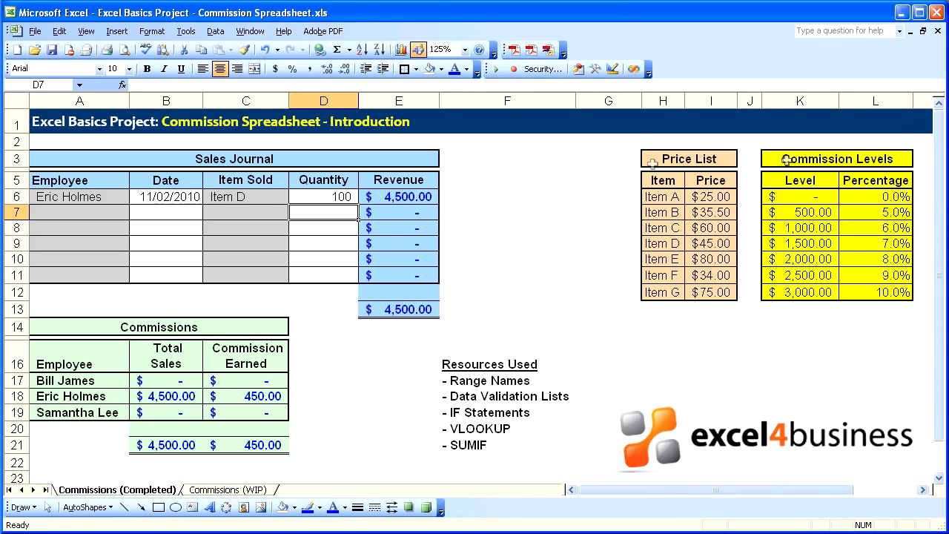
click(507, 326)
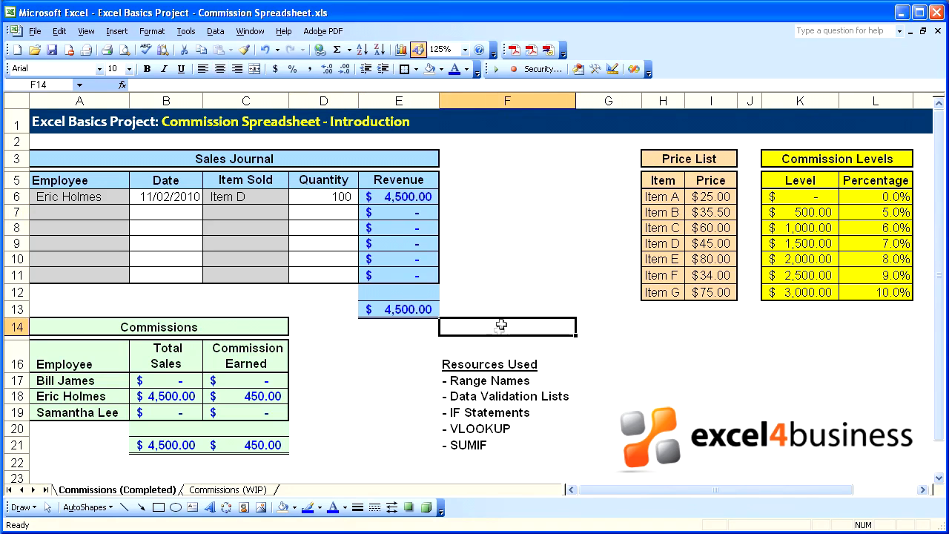
click(507, 356)
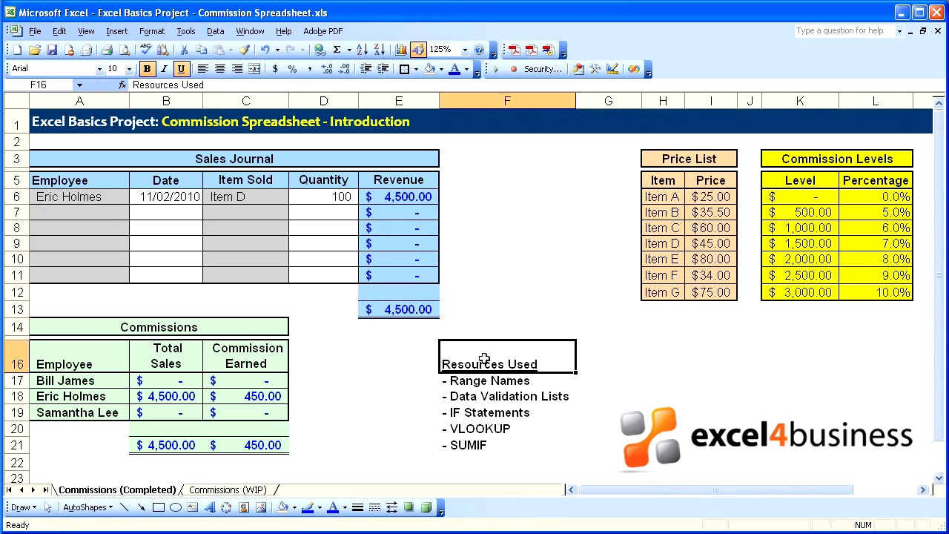
mouse_move(510, 384)
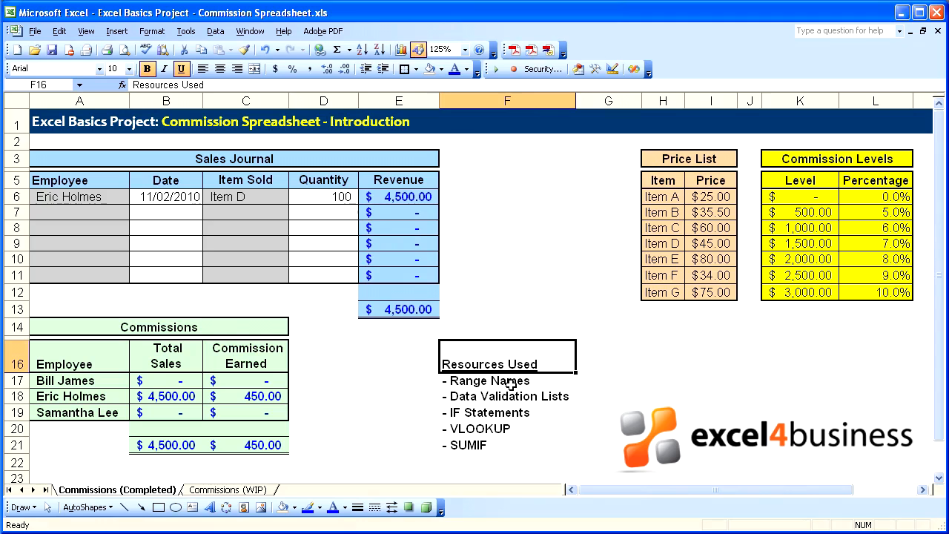
mouse_move(551, 415)
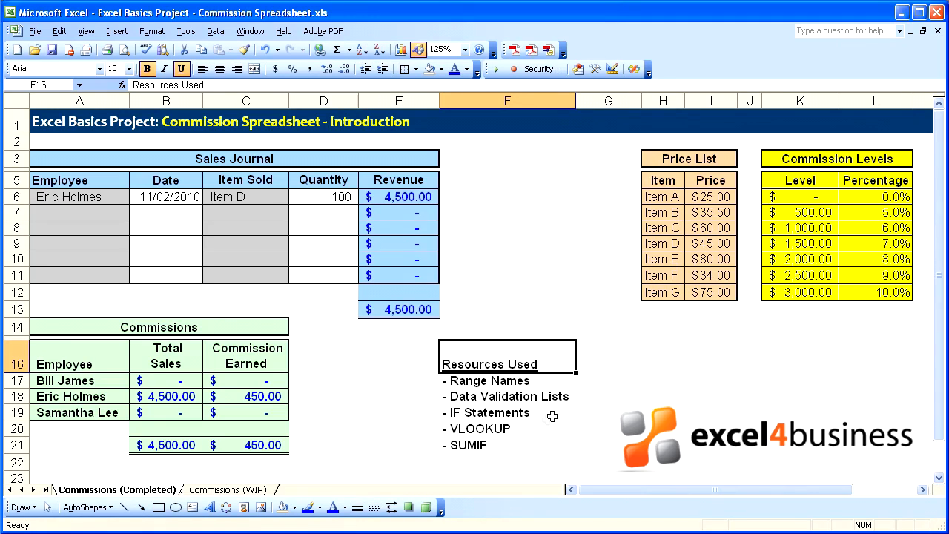
mouse_move(522, 445)
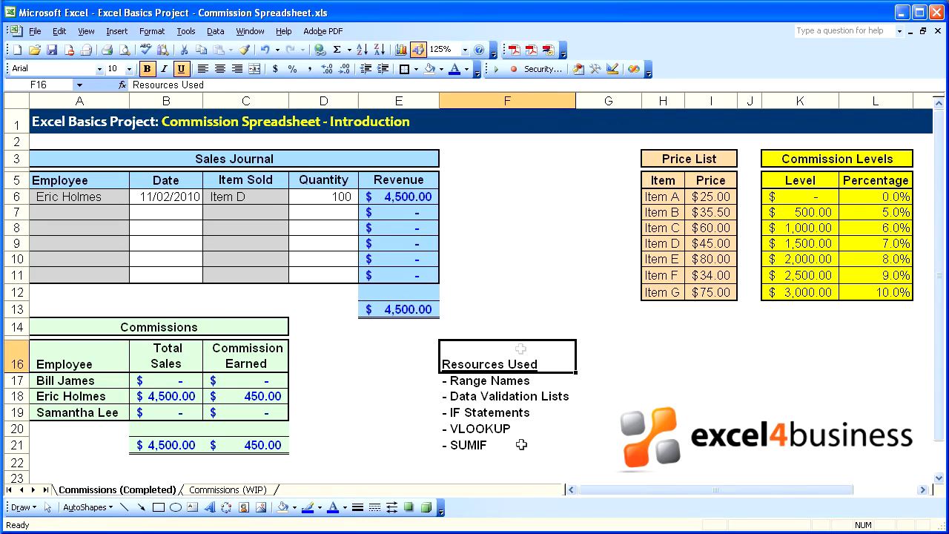